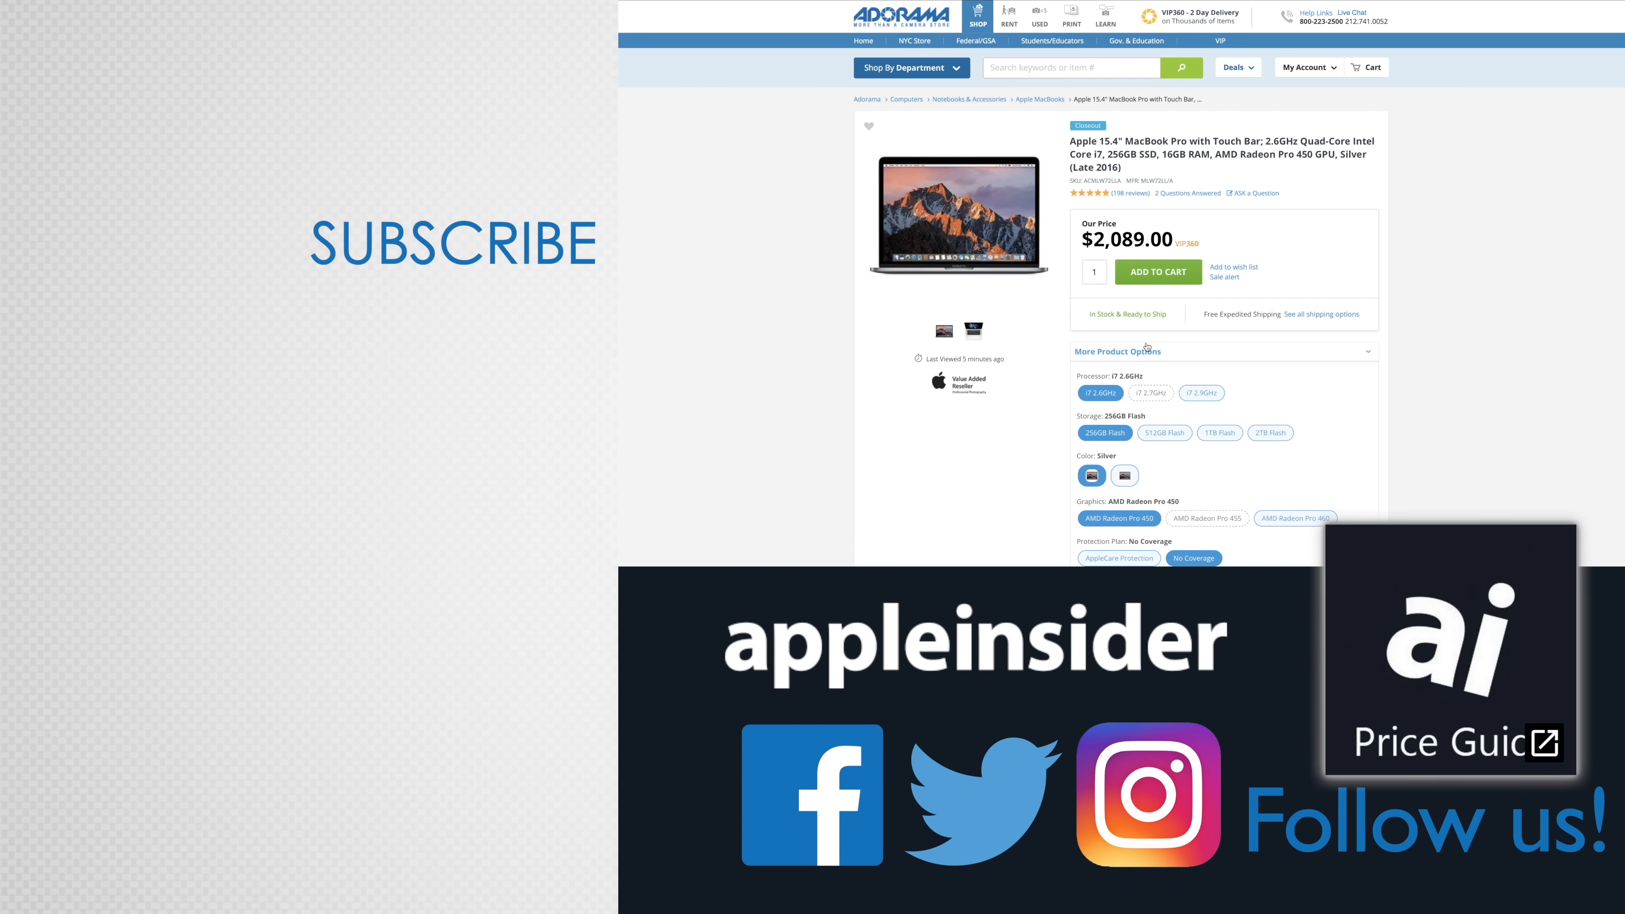
Preview AppleInsider's Facebook page, then its appleinsider_official Instagram profile from the end card
click(813, 795)
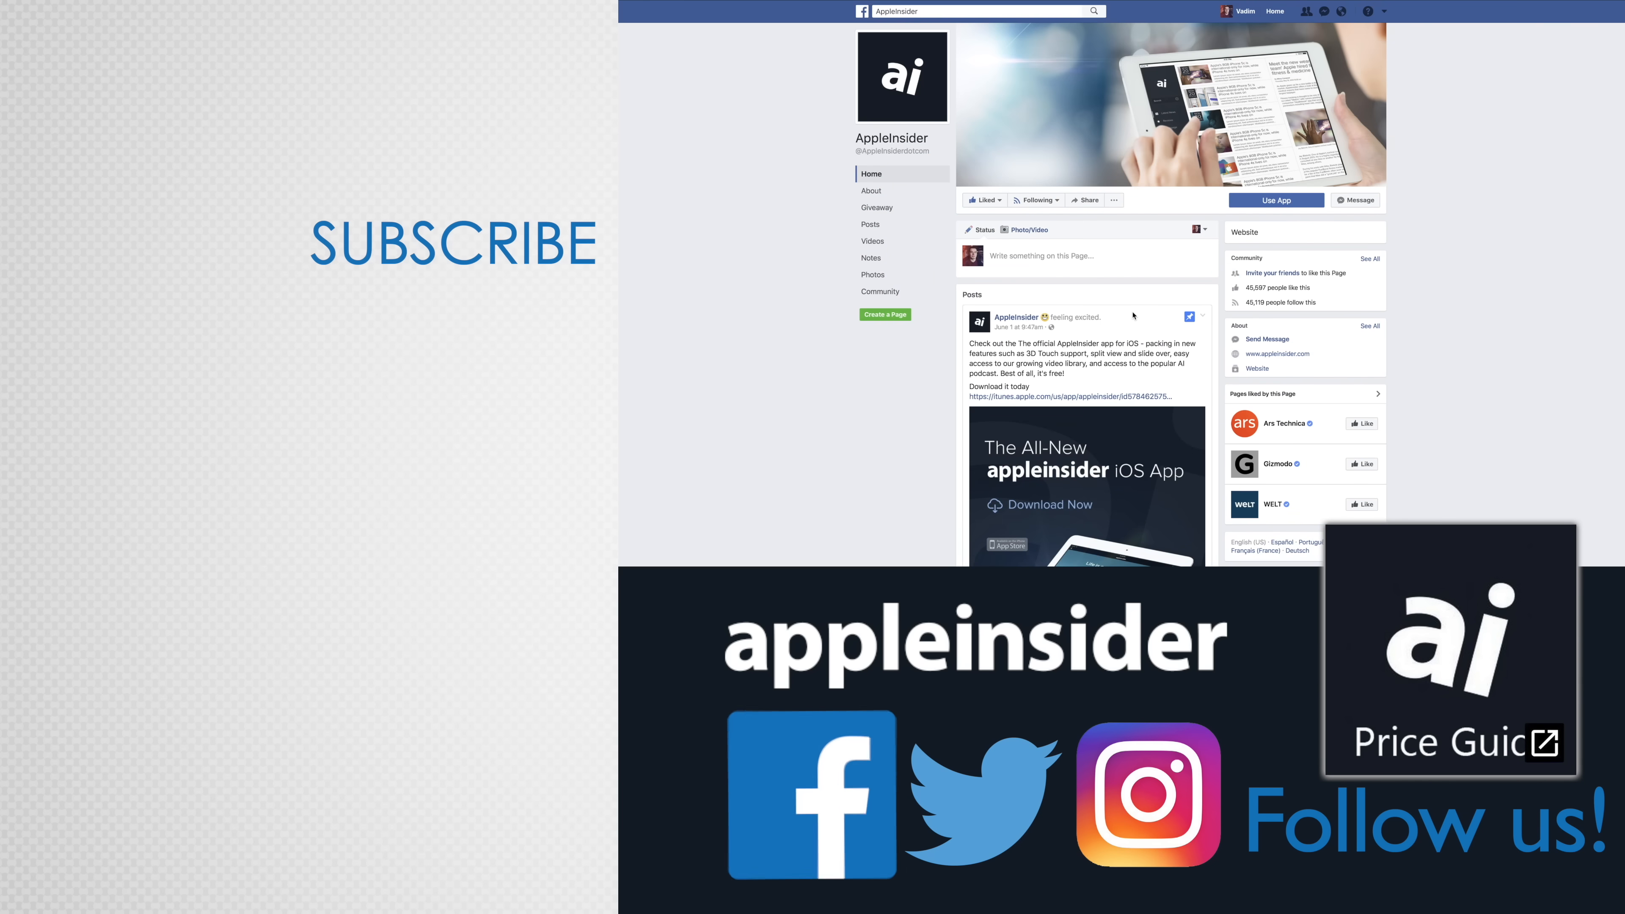
click(1149, 793)
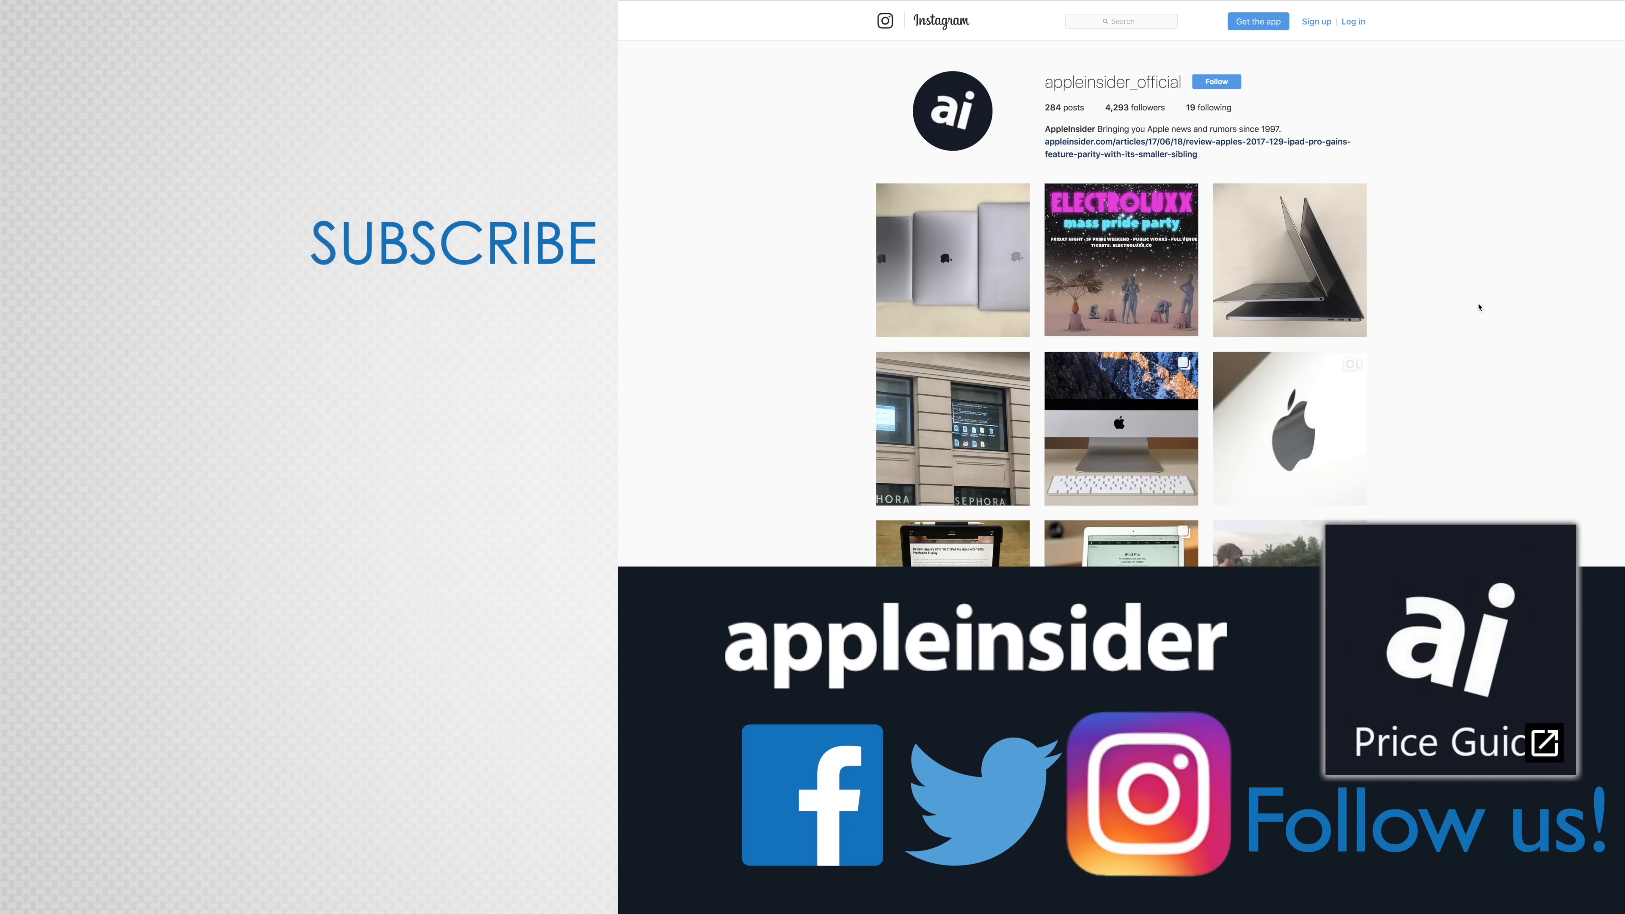